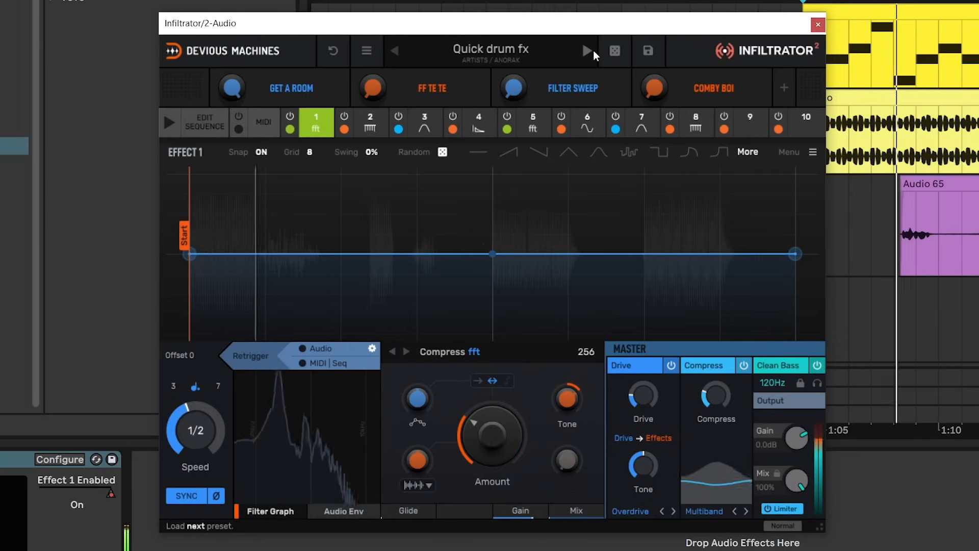
- Switch from the 2-Audio Infiltrator window to the Infiltrator on track 3 Audio
{"action": "left_click", "coordinate": [587, 51]}
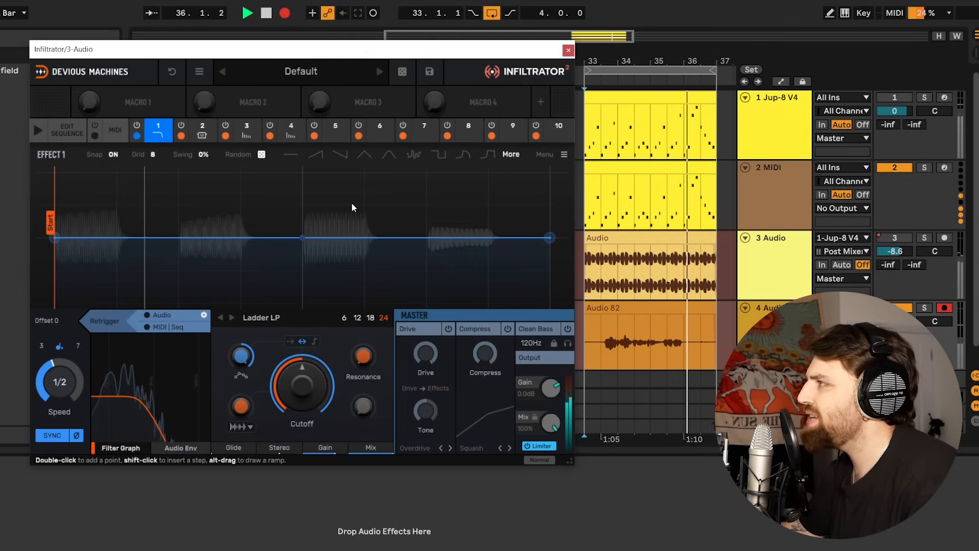
- Select effect slot 5, the tempo-synced Delay, and show its custom Delay Length list
{"action": "left_click", "coordinate": [335, 129]}
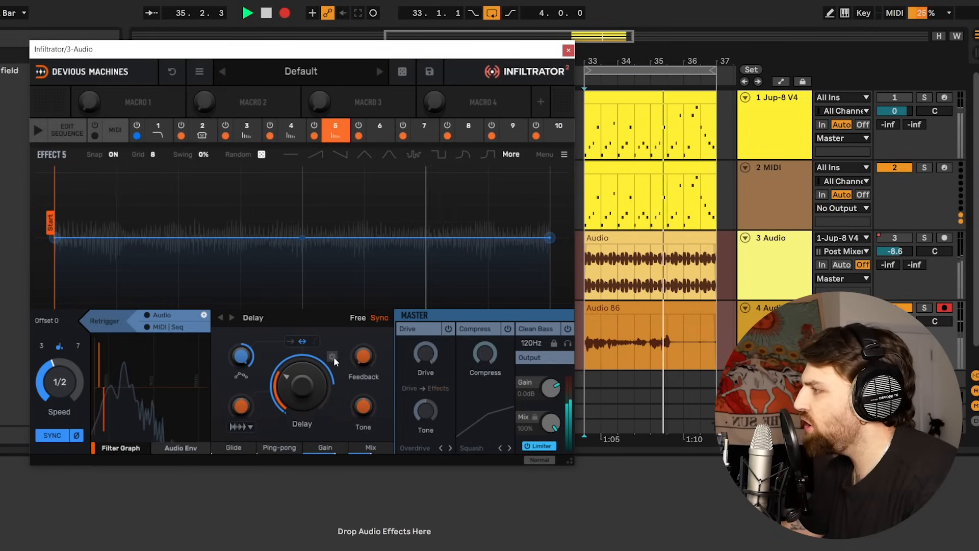
{"action": "left_click", "coordinate": [332, 356]}
{"action": "type", "text": "9"}
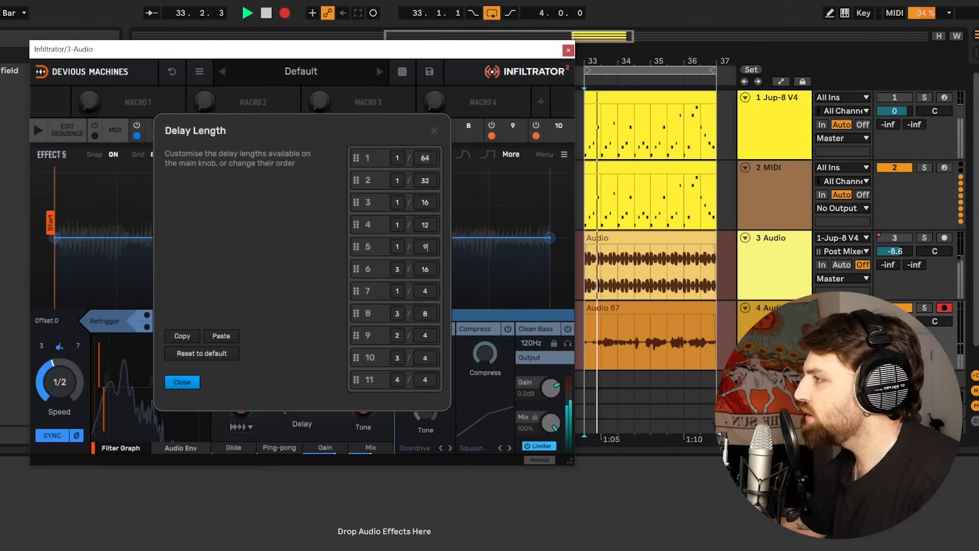
{"action": "left_click", "coordinate": [182, 381]}
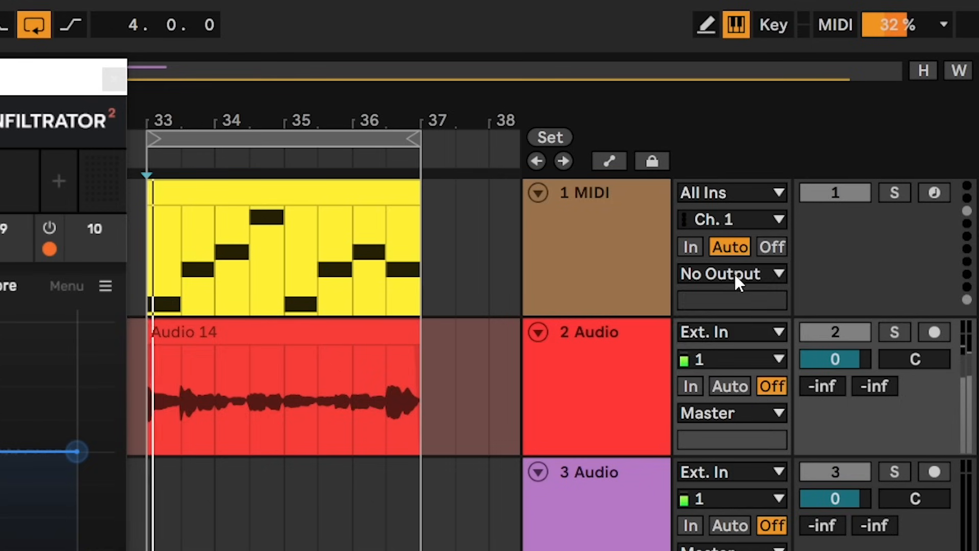
- Route the 1 MIDI track's output to the first Infiltrator device on 2 Audio
{"action": "left_click", "coordinate": [730, 273]}
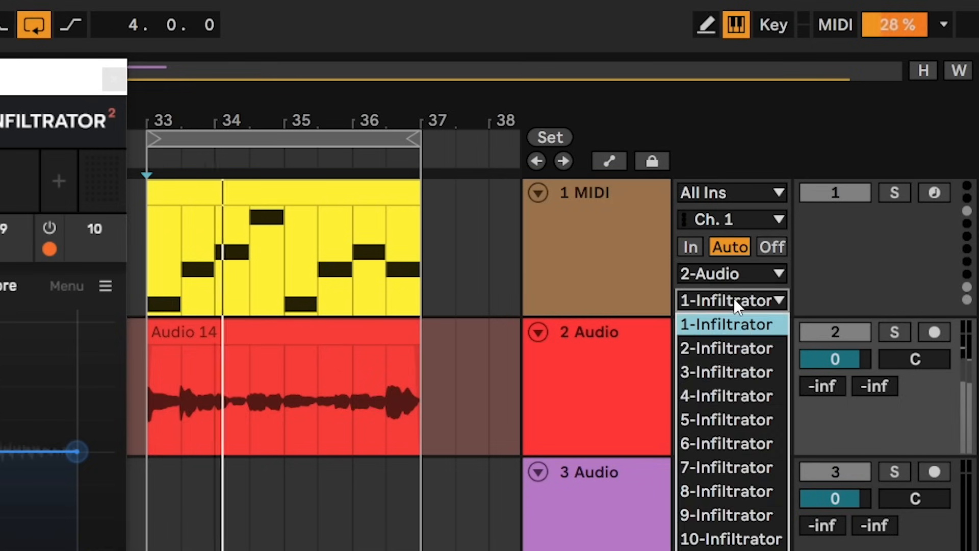
{"action": "left_click", "coordinate": [726, 348]}
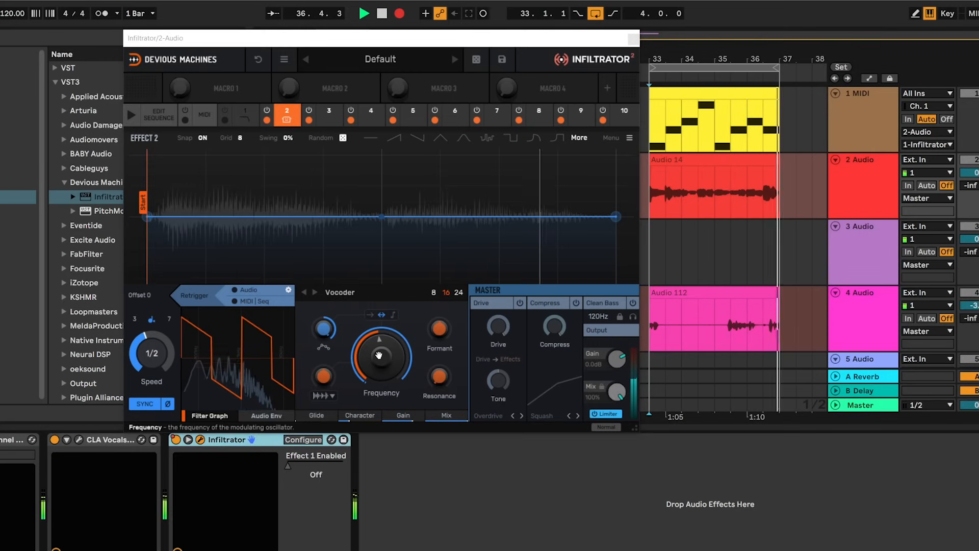
- Set the Vocoder Frequency knob to track incoming MIDI pitch via its context options
{"action": "right_click", "coordinate": [379, 357]}
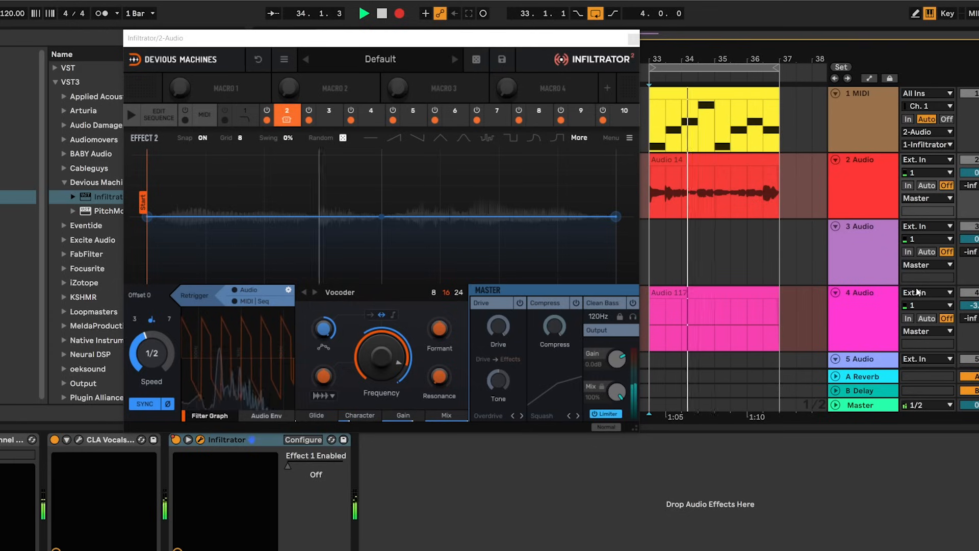
{"action": "right_click", "coordinate": [381, 357]}
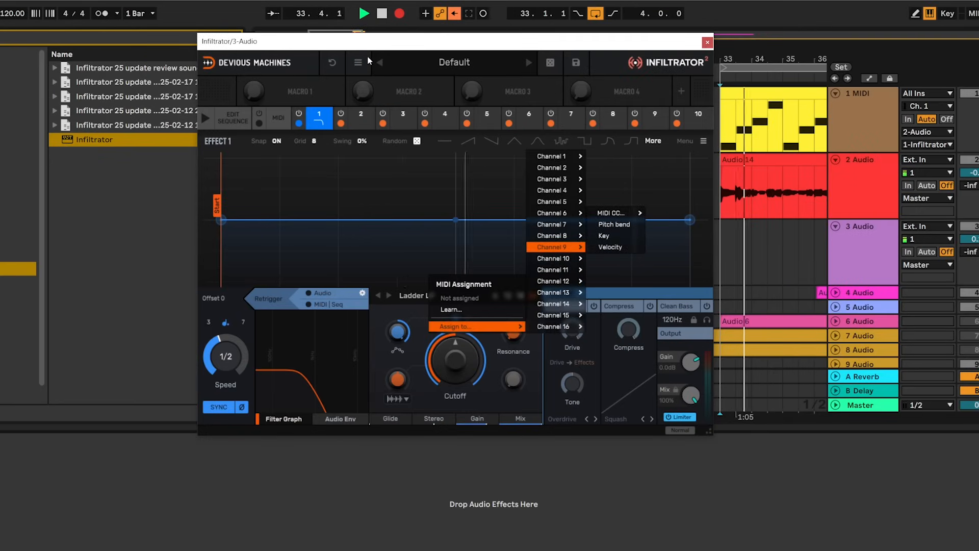
- Enable 'MIDI mappings follow presets', then step two presets forward from Init to Atonal harcore leads
{"action": "left_click", "coordinate": [357, 62]}
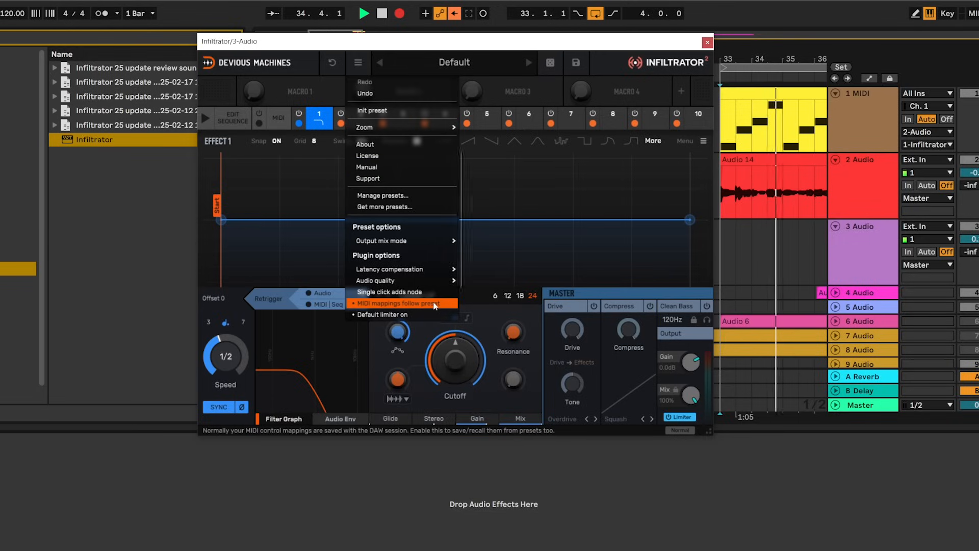
{"action": "left_click", "coordinate": [400, 303]}
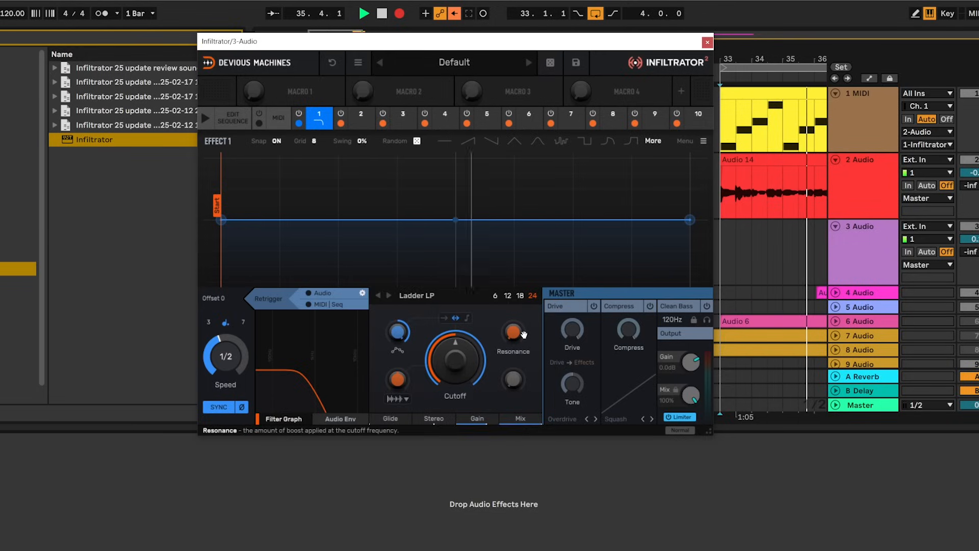
{"action": "left_click", "coordinate": [527, 62]}
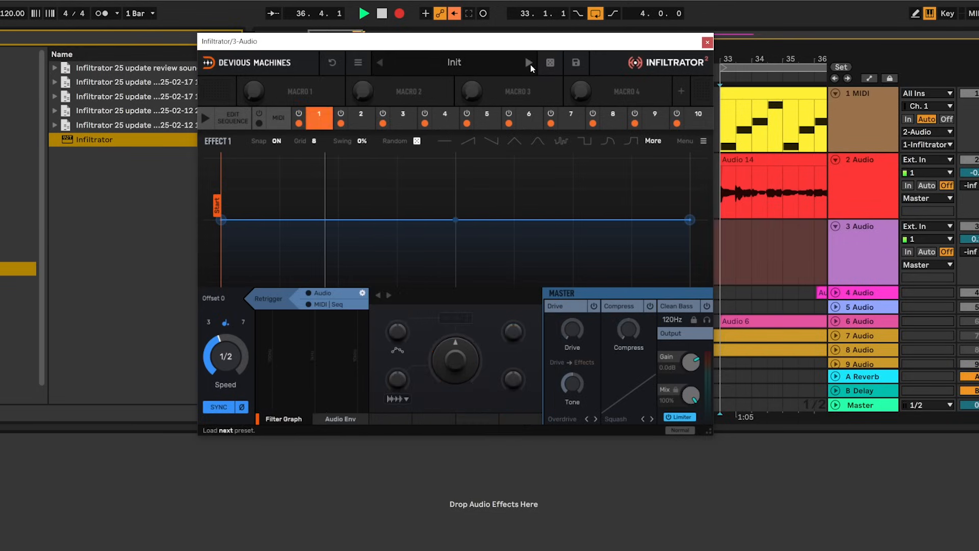
{"action": "left_click", "coordinate": [528, 62]}
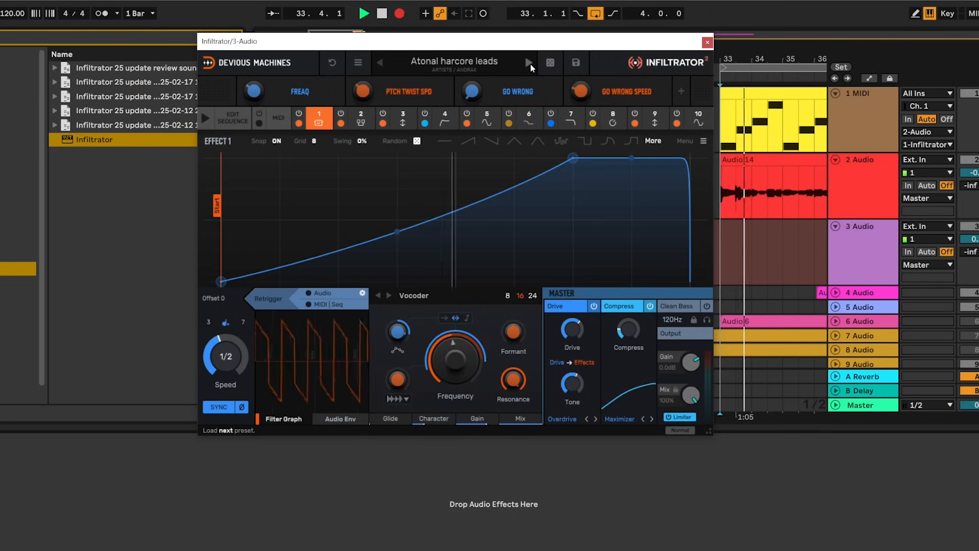